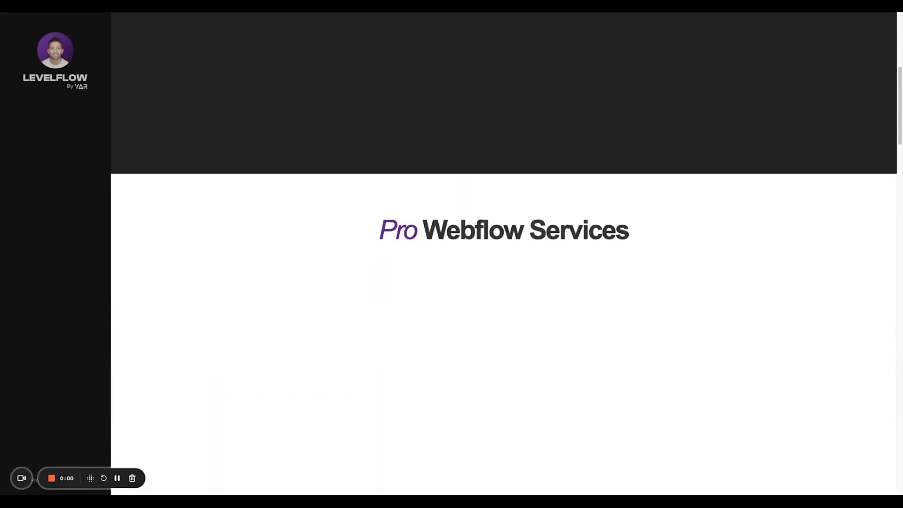
Inspect the second section's service cards, their combo classes and the Consultancy Services image.
scroll("down", 3)
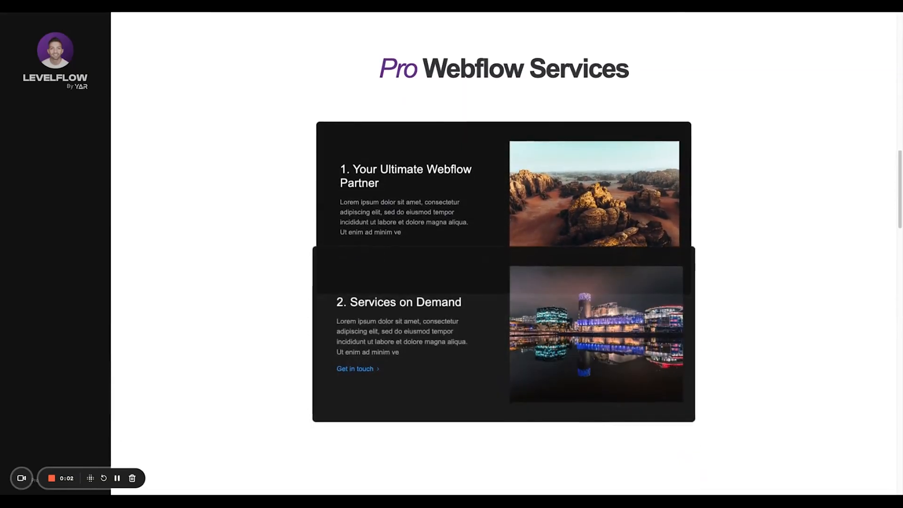
scroll("down", 3)
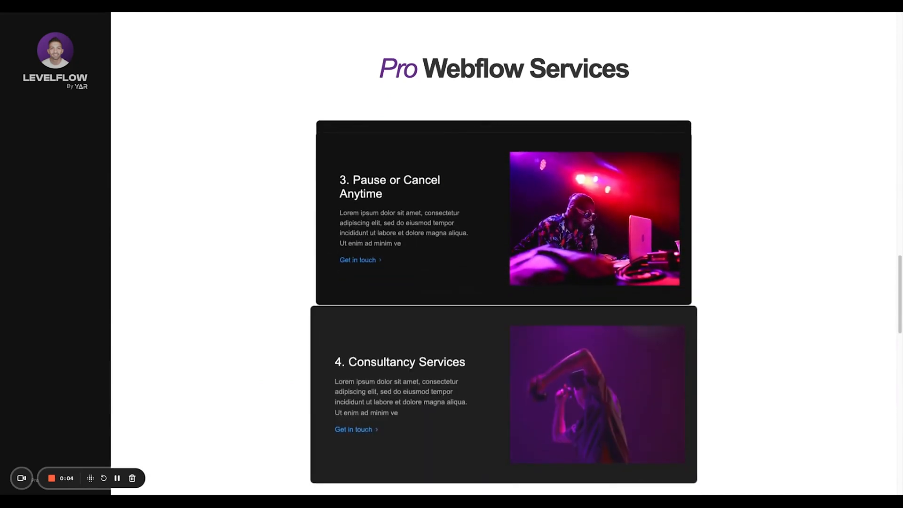
scroll("down", 3)
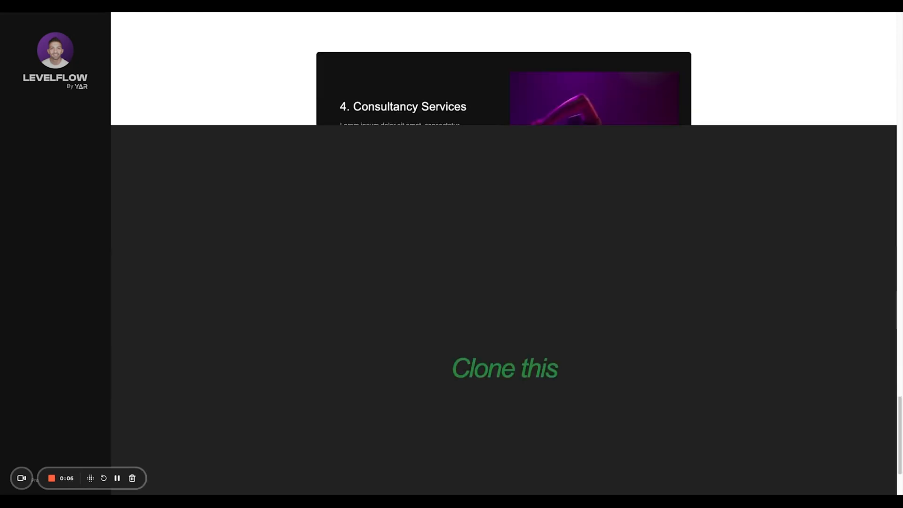
scroll("up", 3)
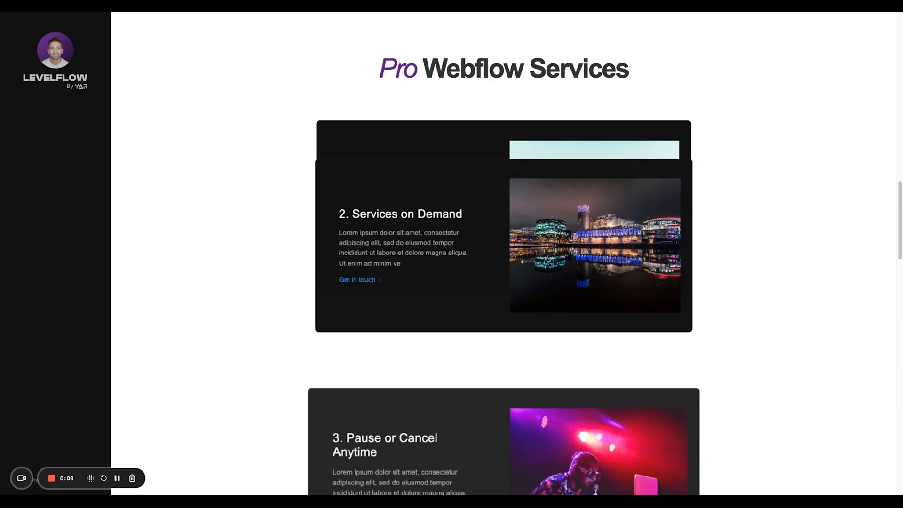
scroll("up", 3)
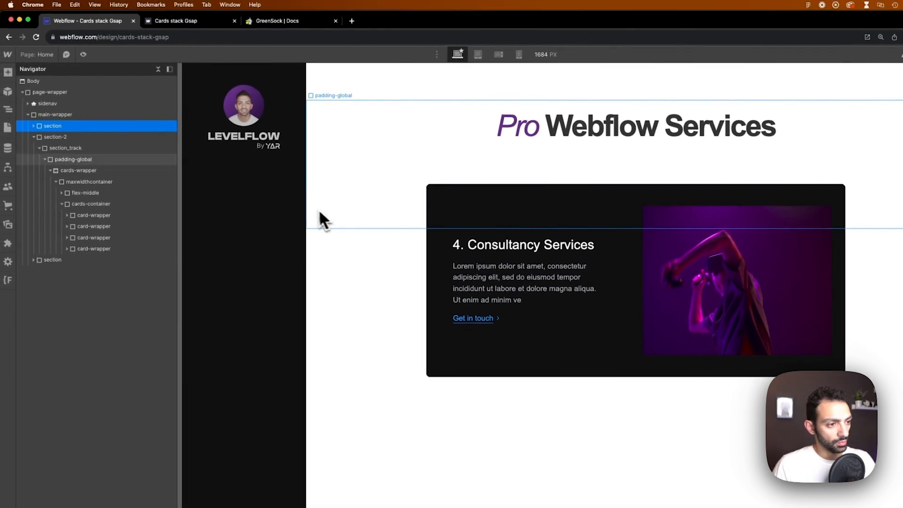
left_click(56, 137)
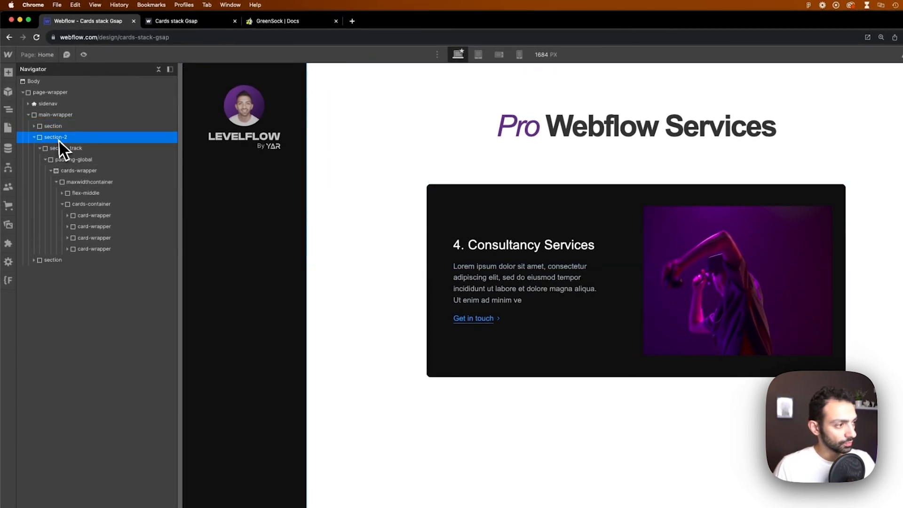
left_click(67, 214)
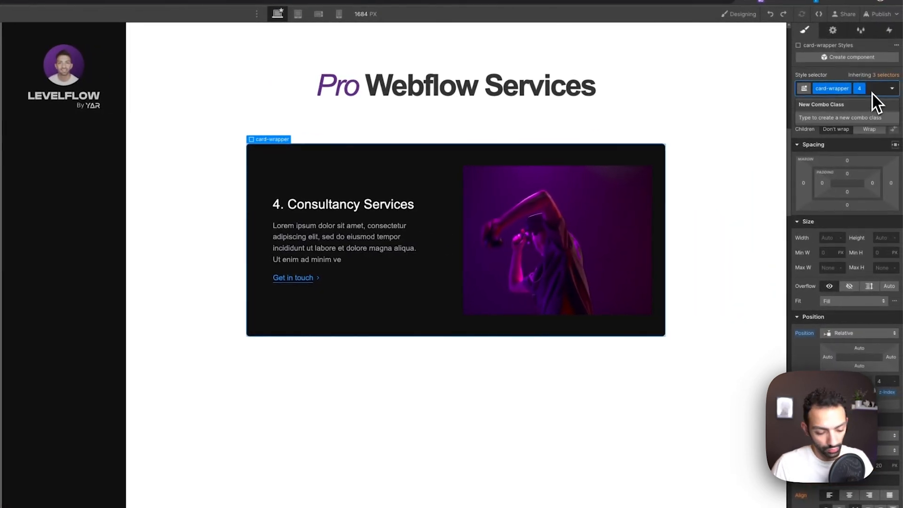
left_click(857, 332)
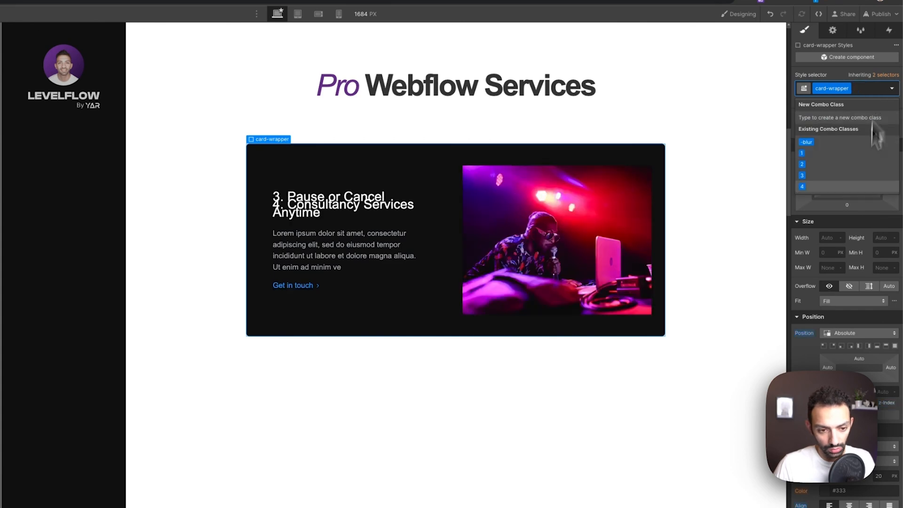
left_click(858, 332)
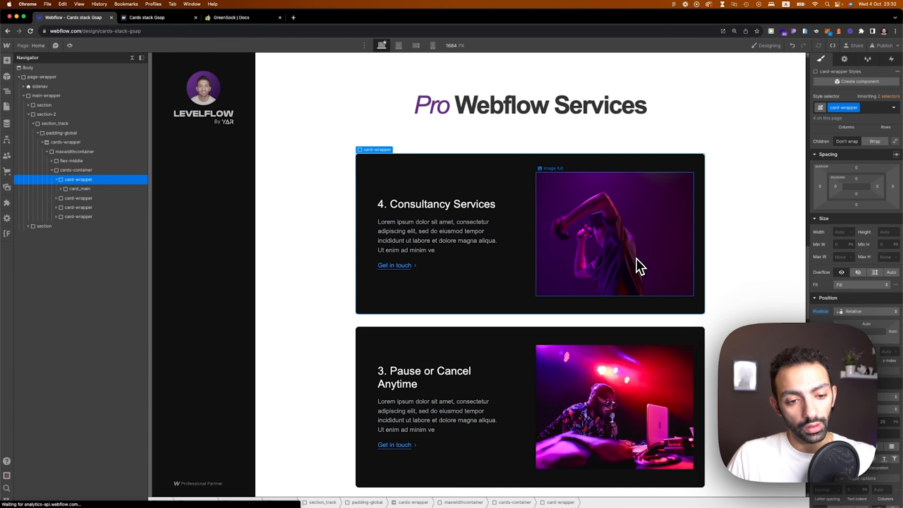
left_click(594, 414)
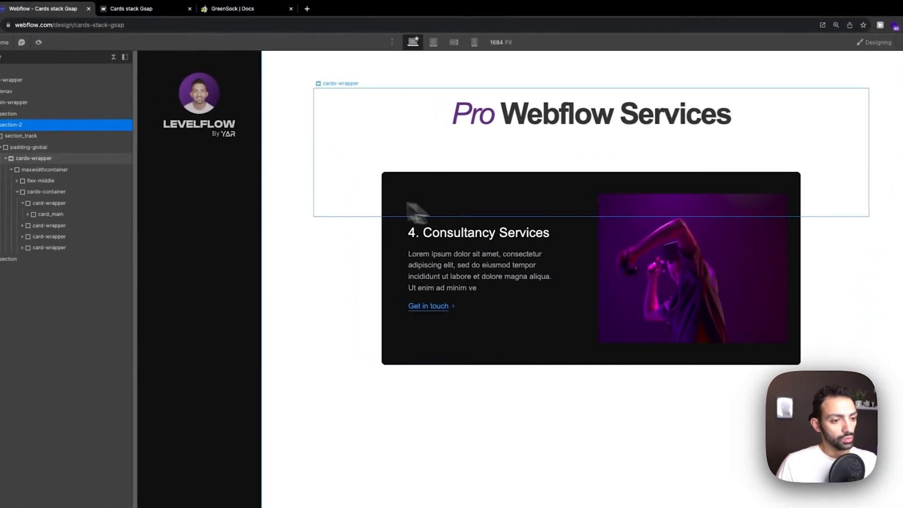
Review the card wrapper, the Pro Webflow Services heading and the first card's inner content.
left_click(34, 158)
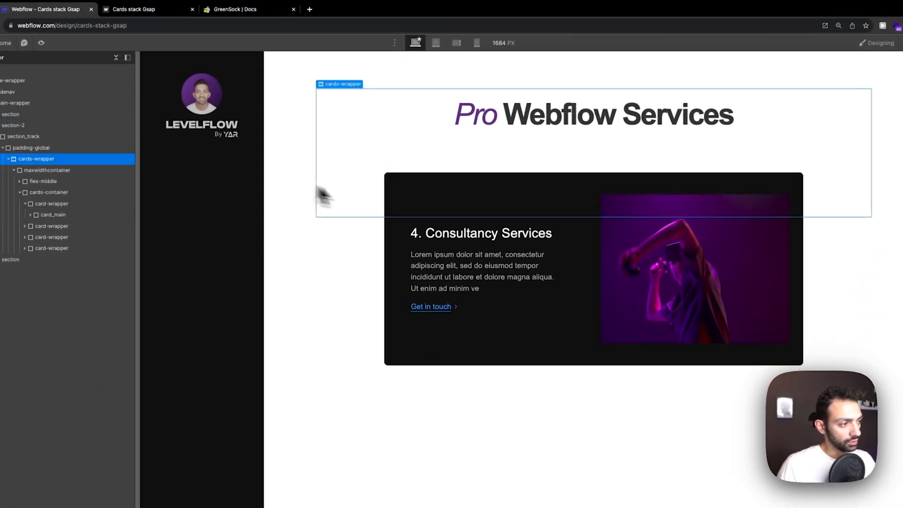
left_click(54, 137)
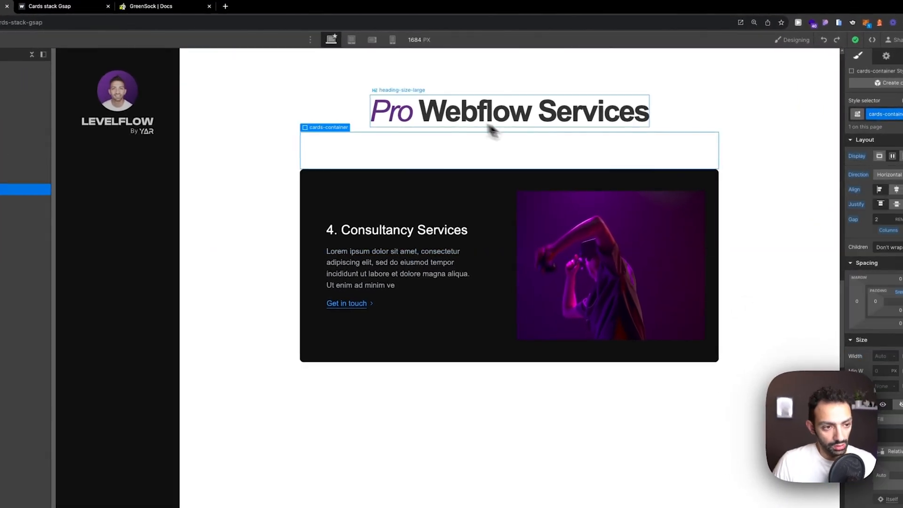
left_click(508, 111)
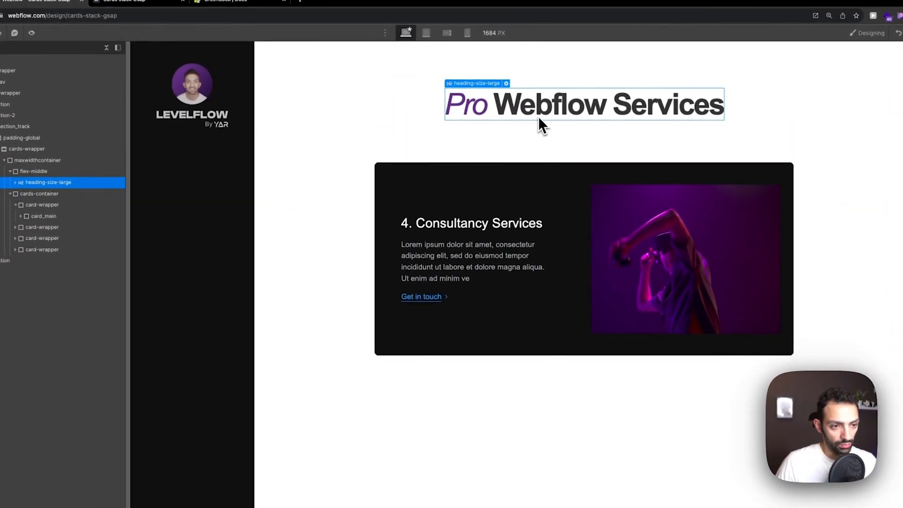
left_click(89, 216)
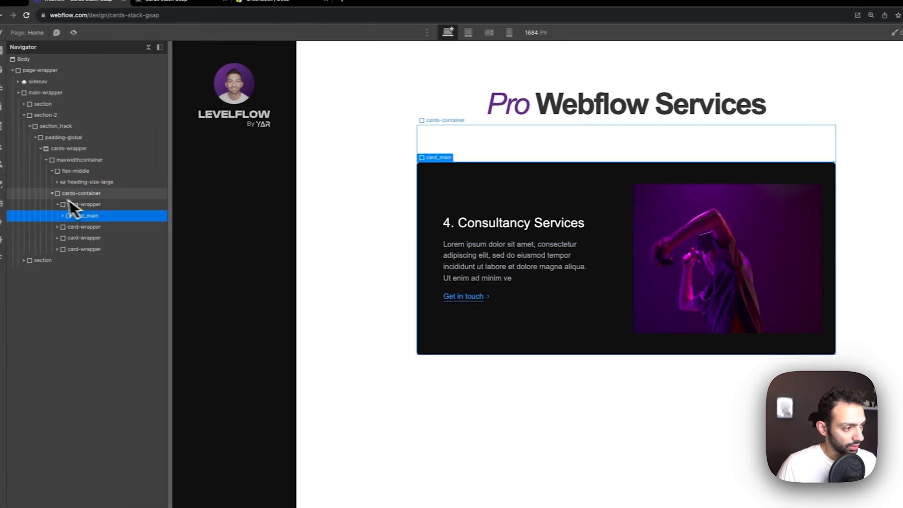
left_click(84, 204)
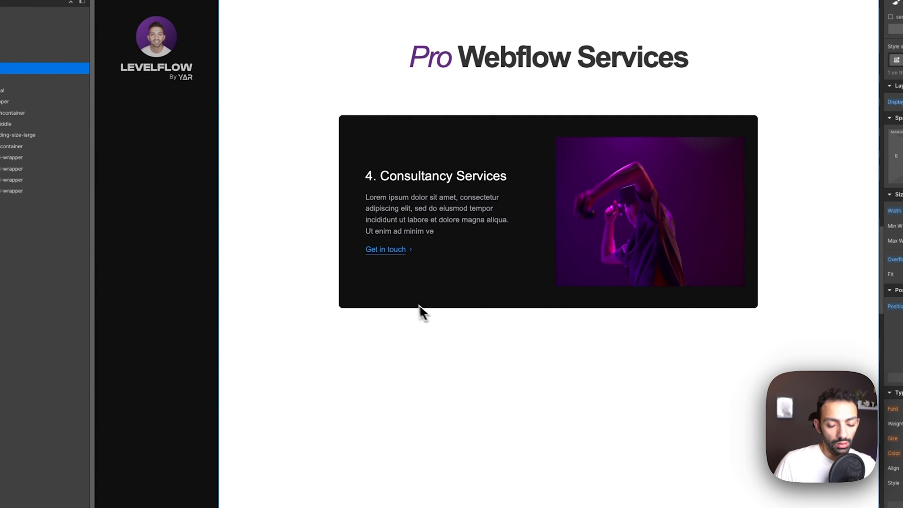
mouse_move(436, 322)
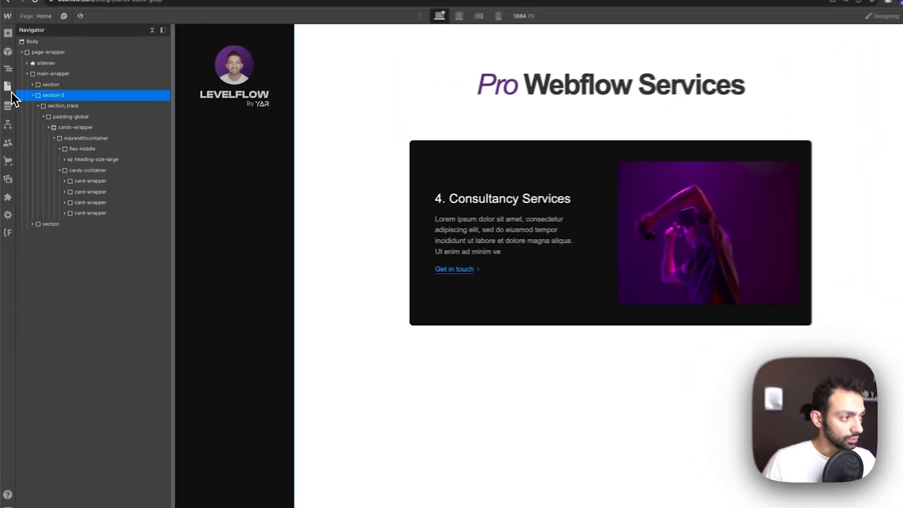
Open the Home page's settings from the Pages panel.
left_click(9, 79)
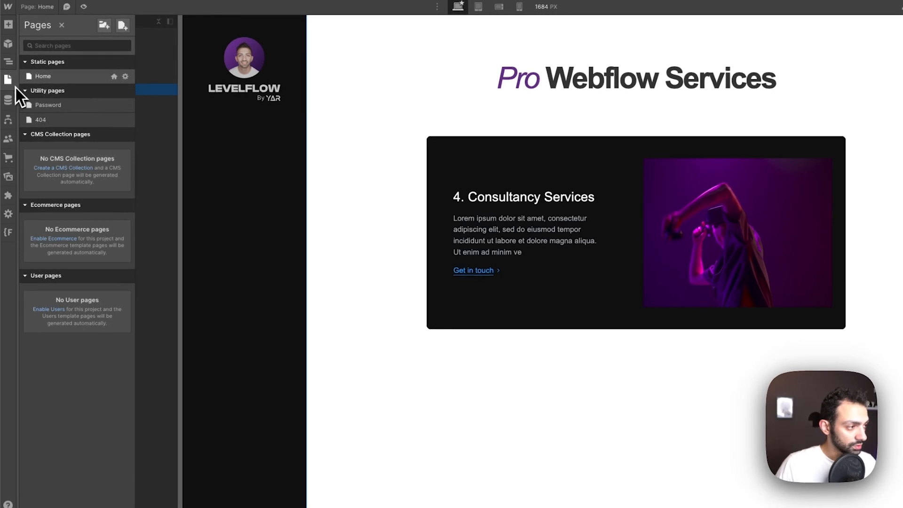
left_click(125, 76)
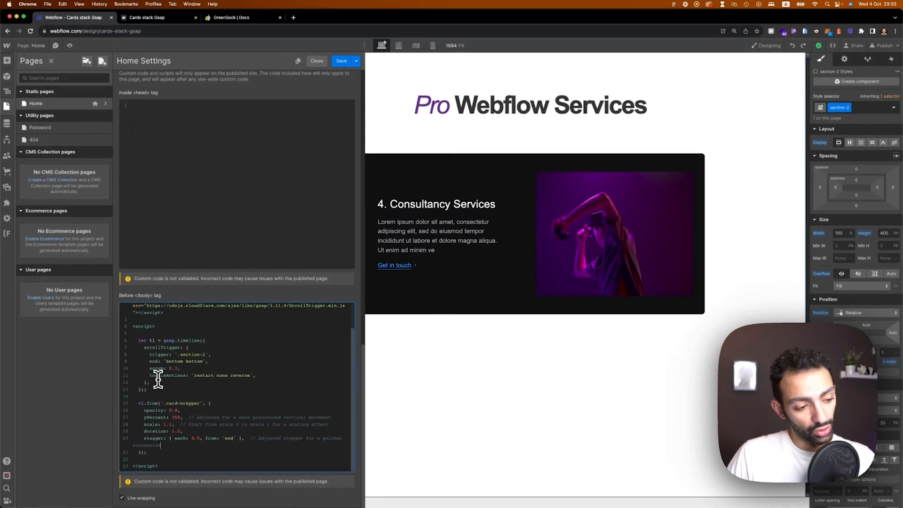
mouse_move(201, 401)
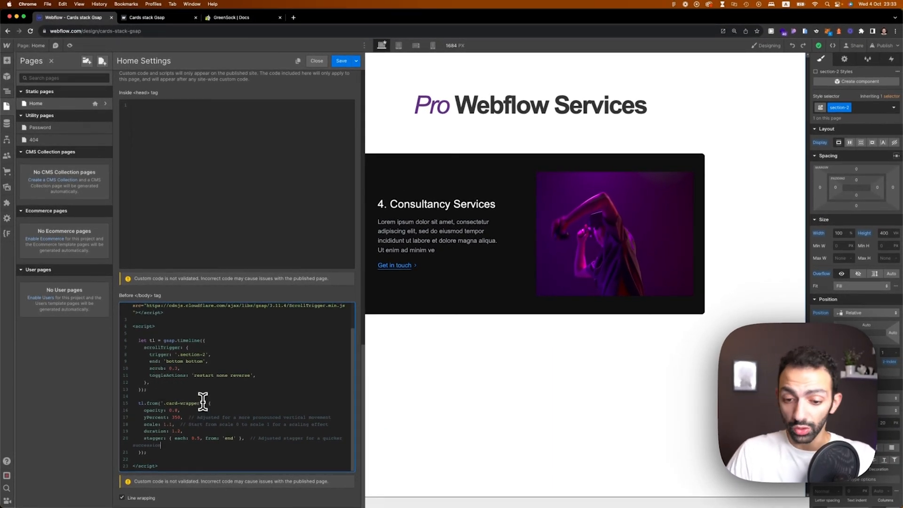
mouse_move(283, 409)
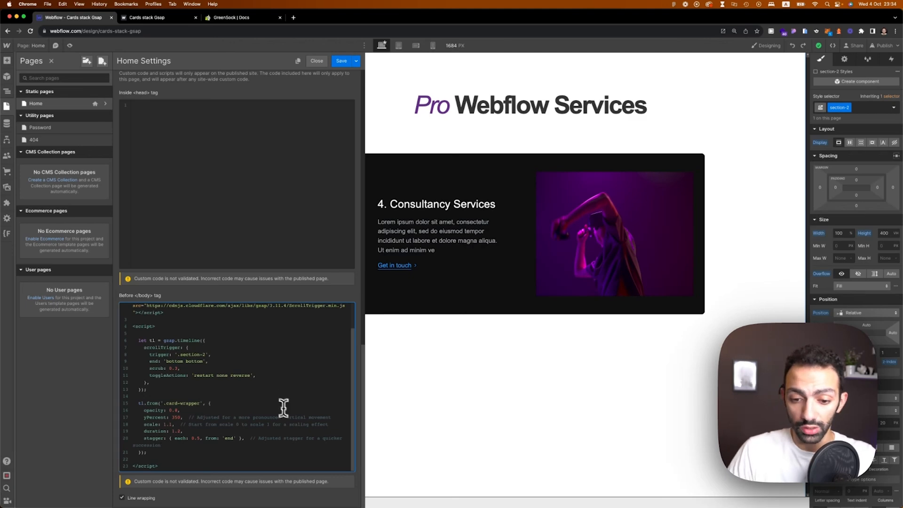
mouse_move(308, 359)
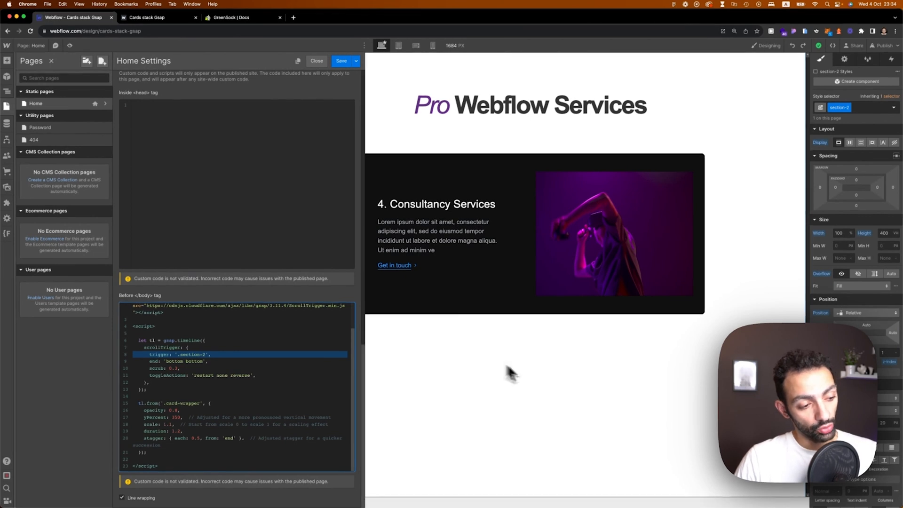
mouse_move(512, 374)
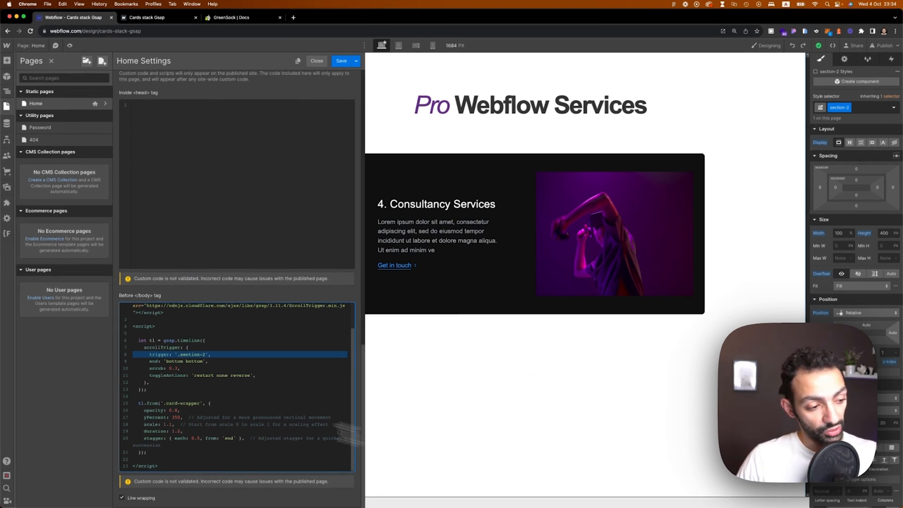
scroll("down", 3)
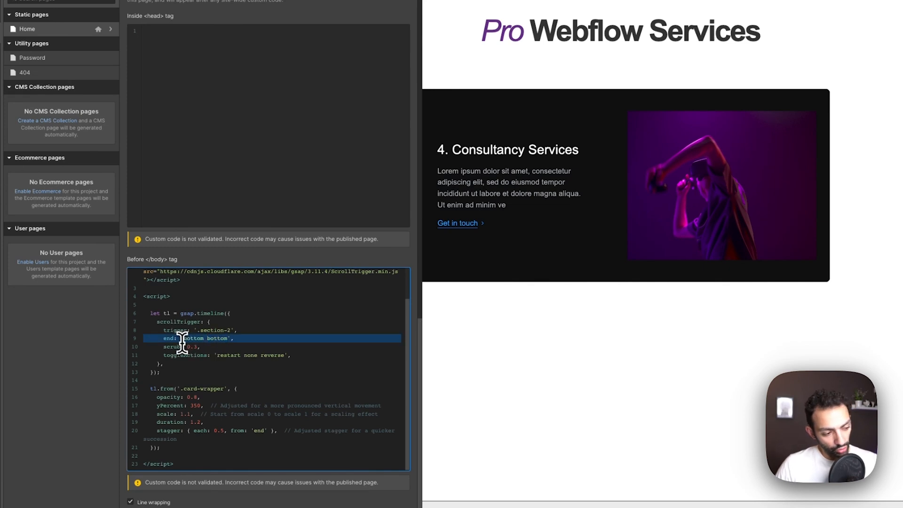
mouse_move(431, 339)
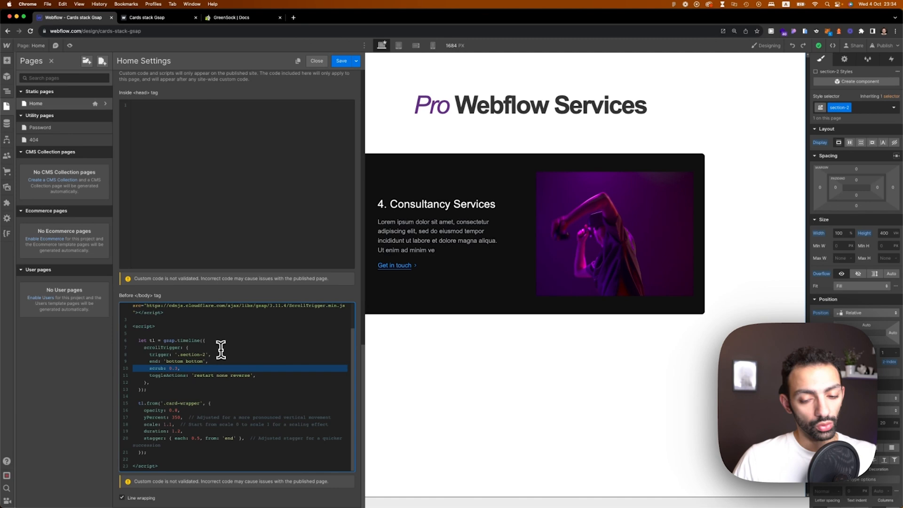
mouse_move(222, 349)
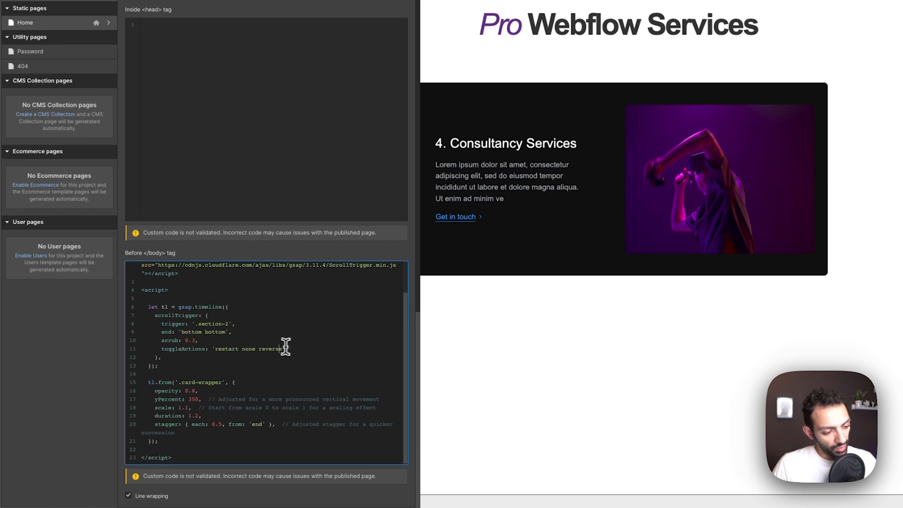
double_click(227, 348)
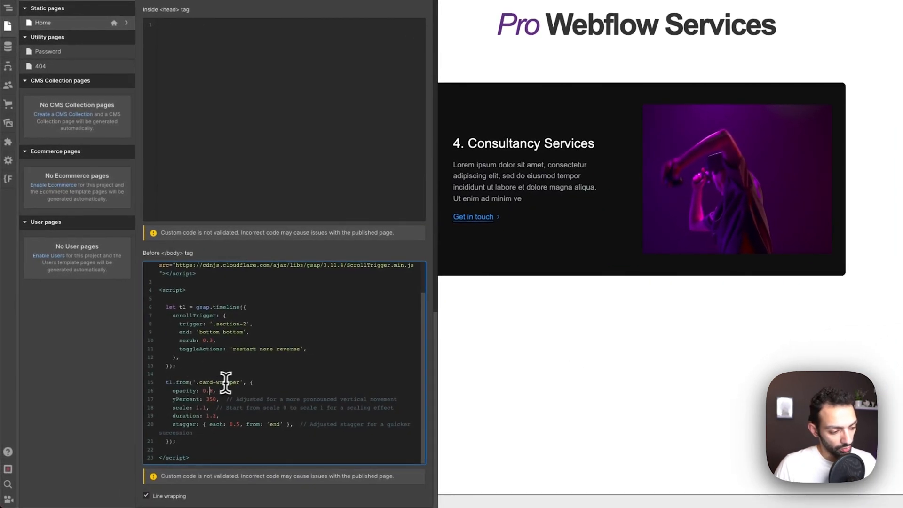
double_click(220, 382)
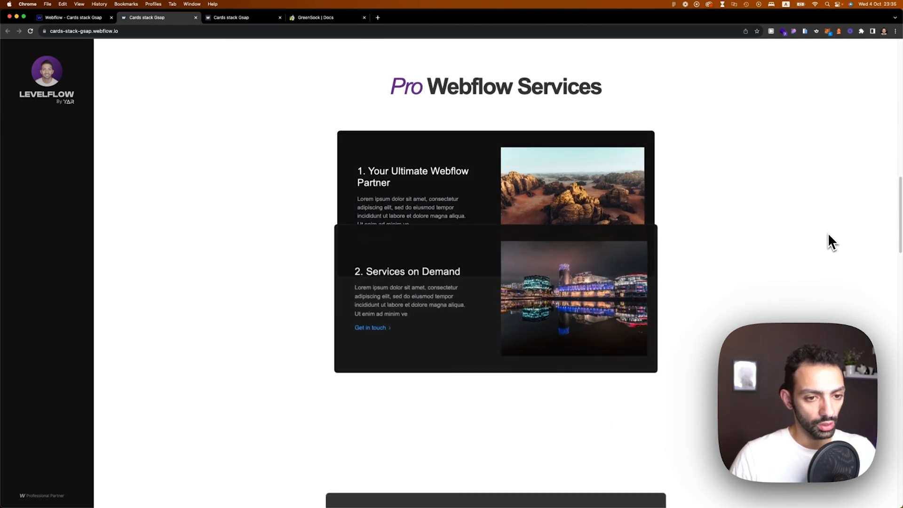
scroll("down", 3)
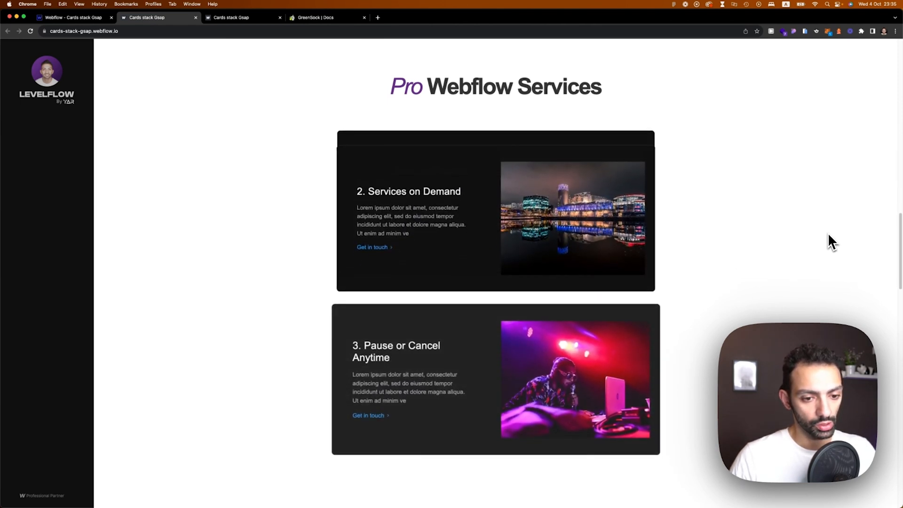
scroll("down", 3)
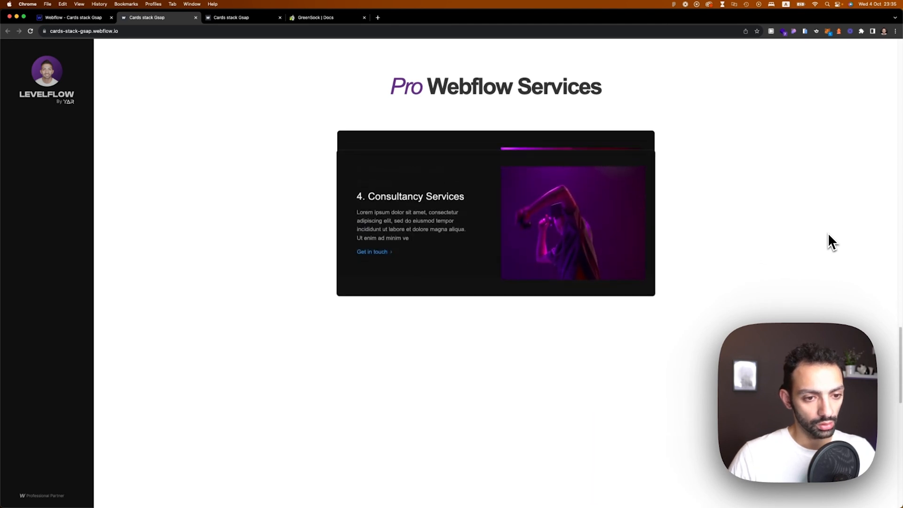
scroll("down", 3)
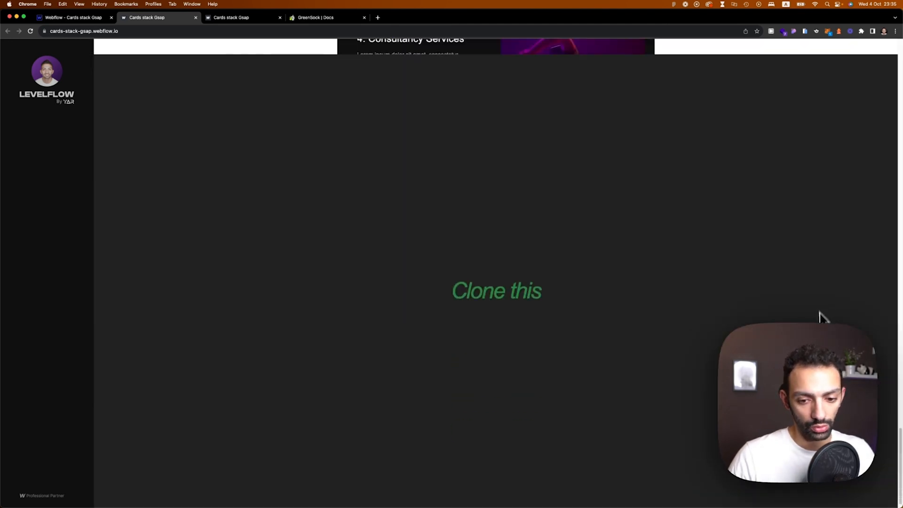
scroll("up", 3)
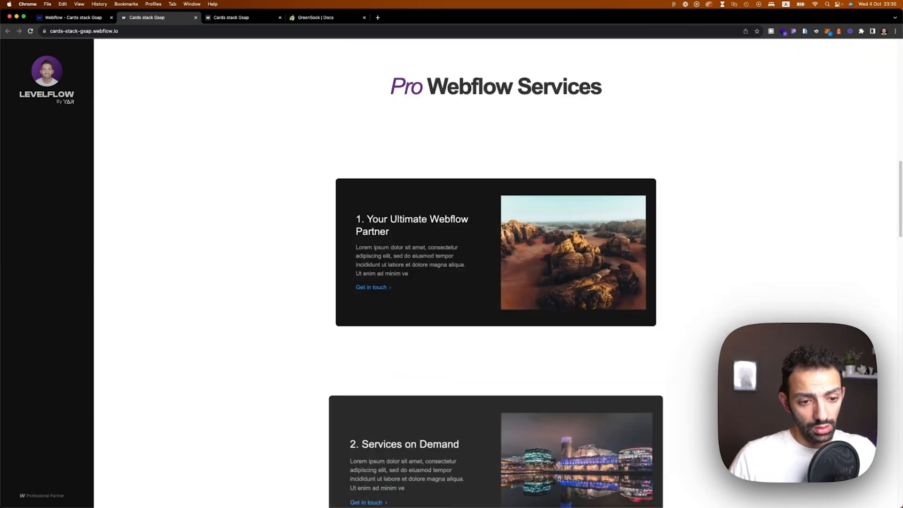
scroll("down", 3)
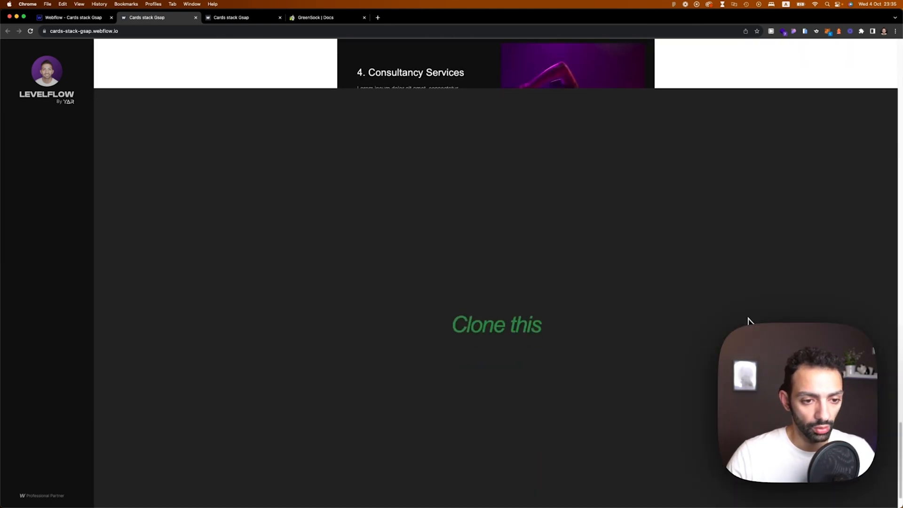
scroll("up", 3)
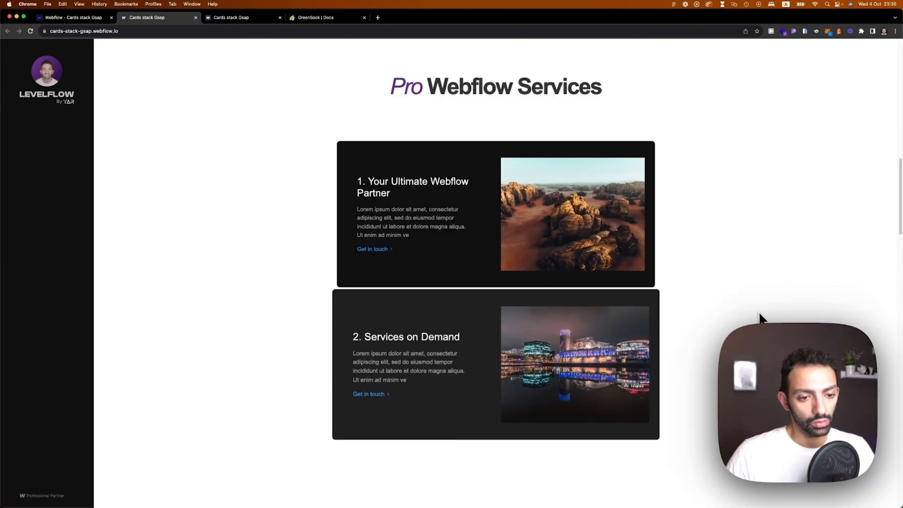
scroll("down", 3)
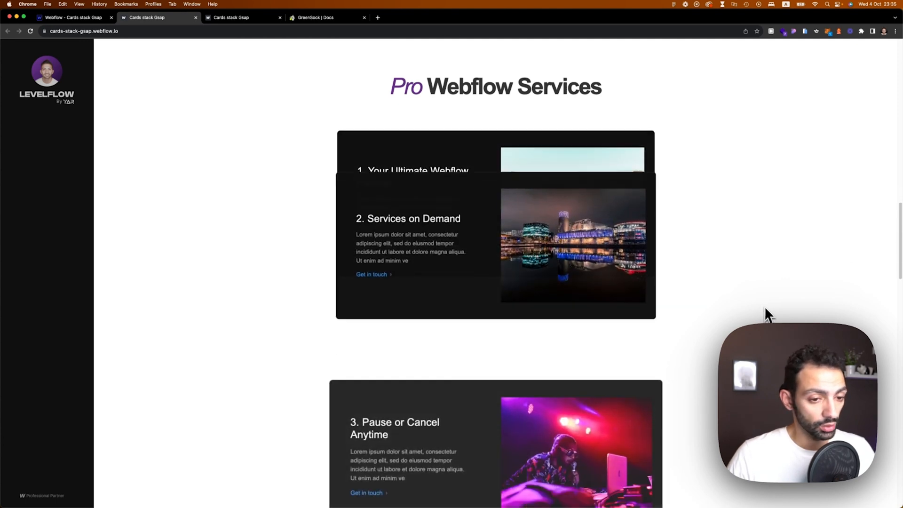
scroll("down", 3)
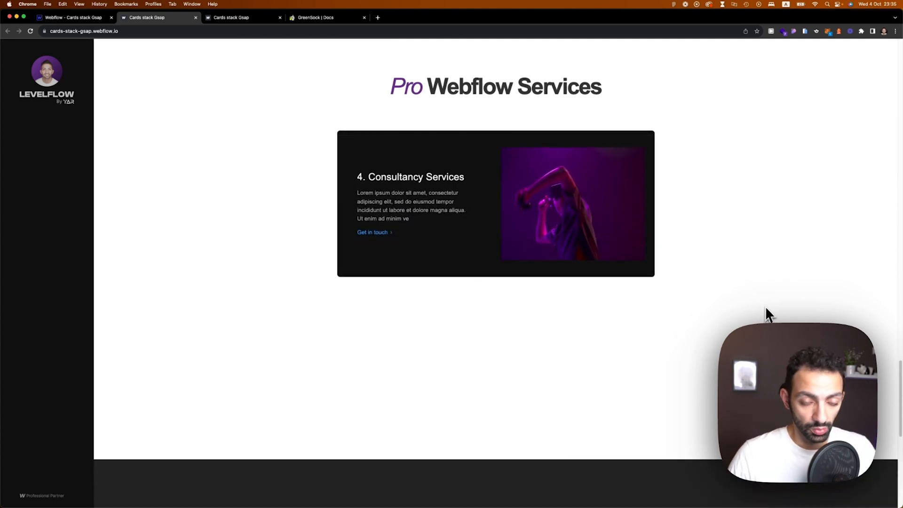
scroll("up", 3)
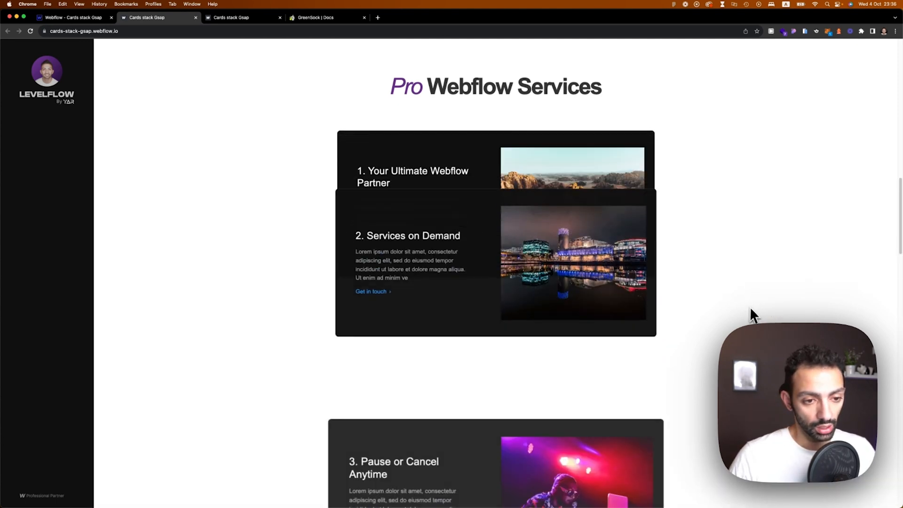
scroll("down", 3)
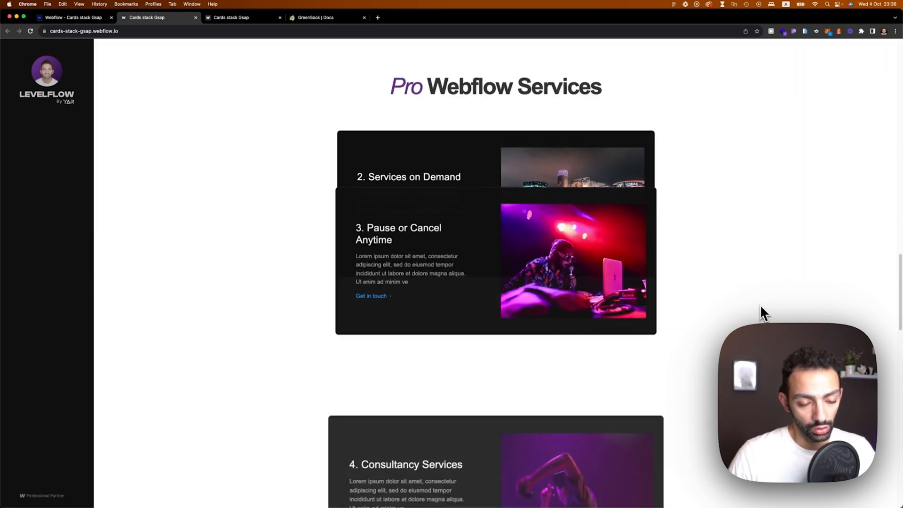
scroll("down", 3)
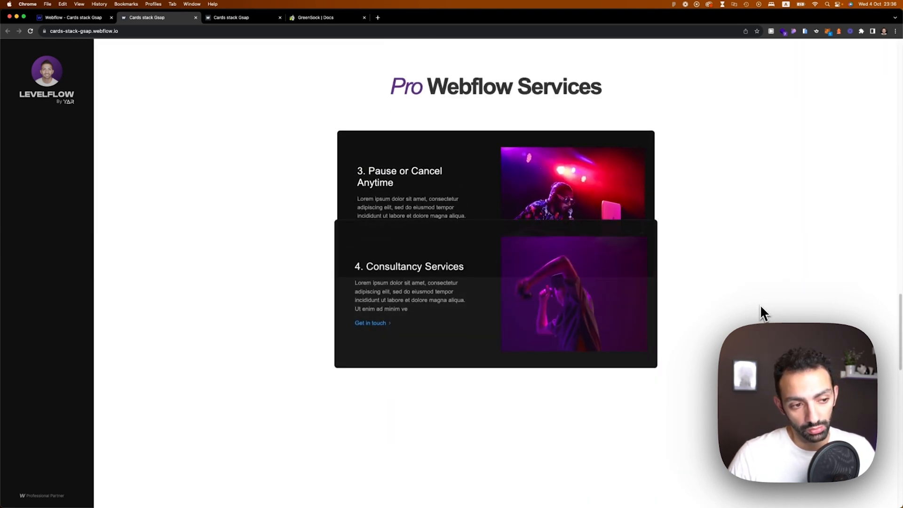
mouse_move(648, 288)
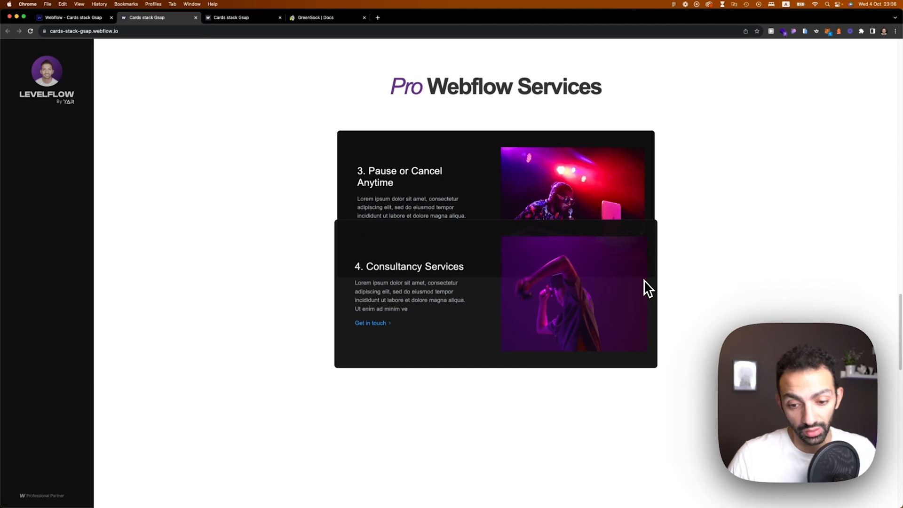
mouse_move(665, 291)
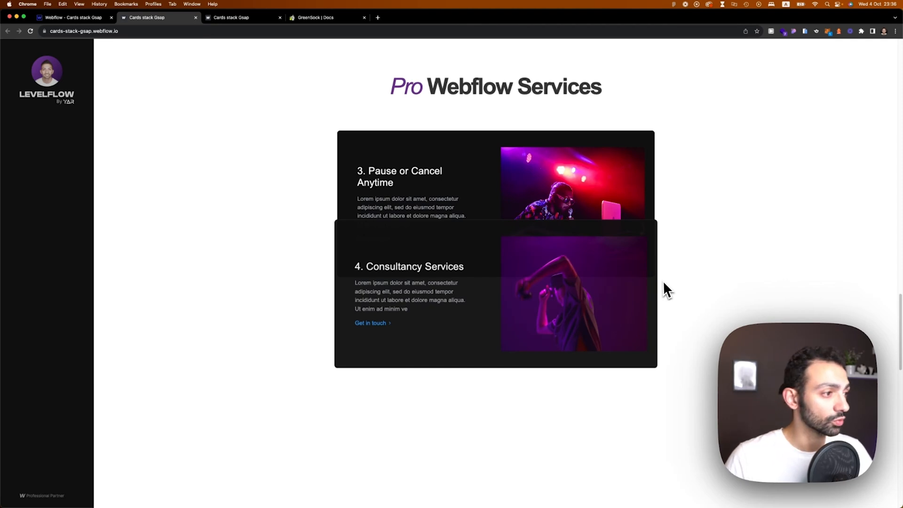
mouse_move(608, 306)
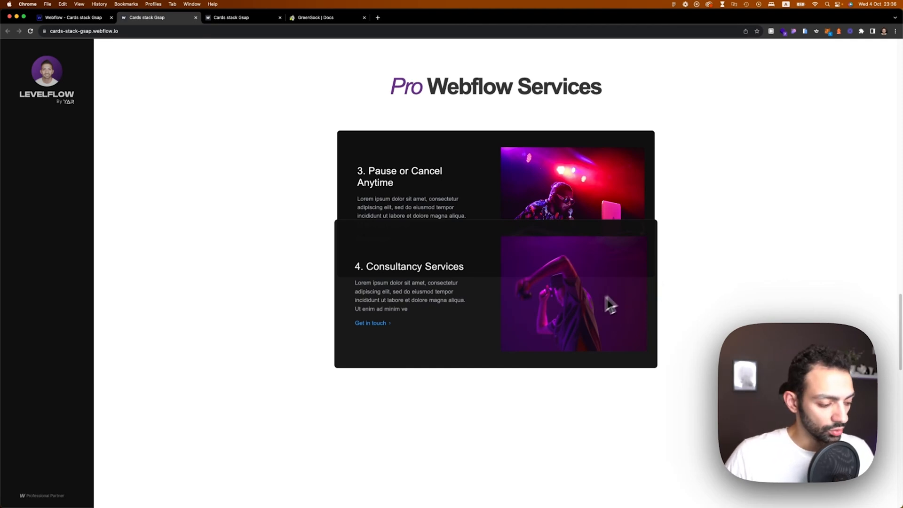